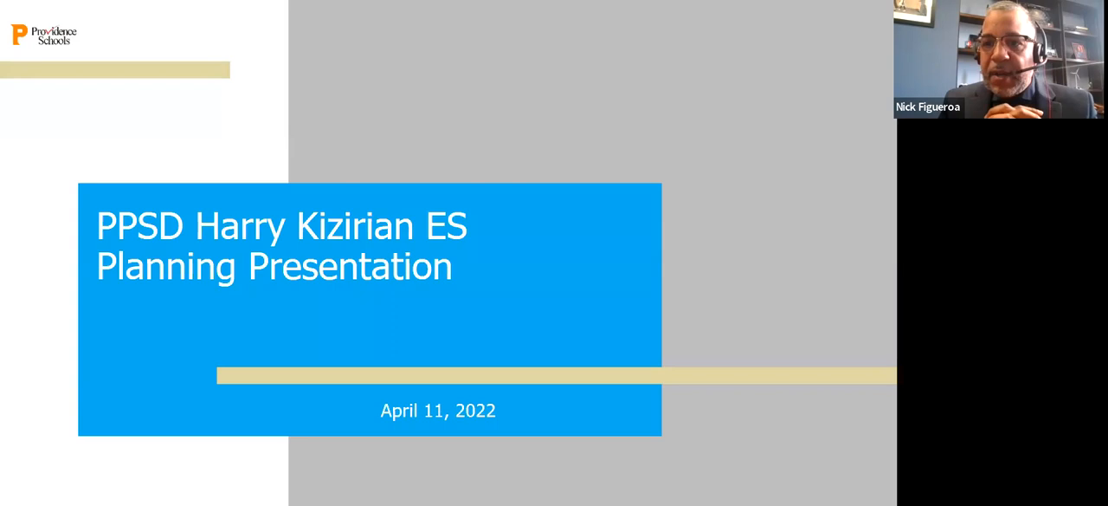
pyautogui.moveTo(473, 490)
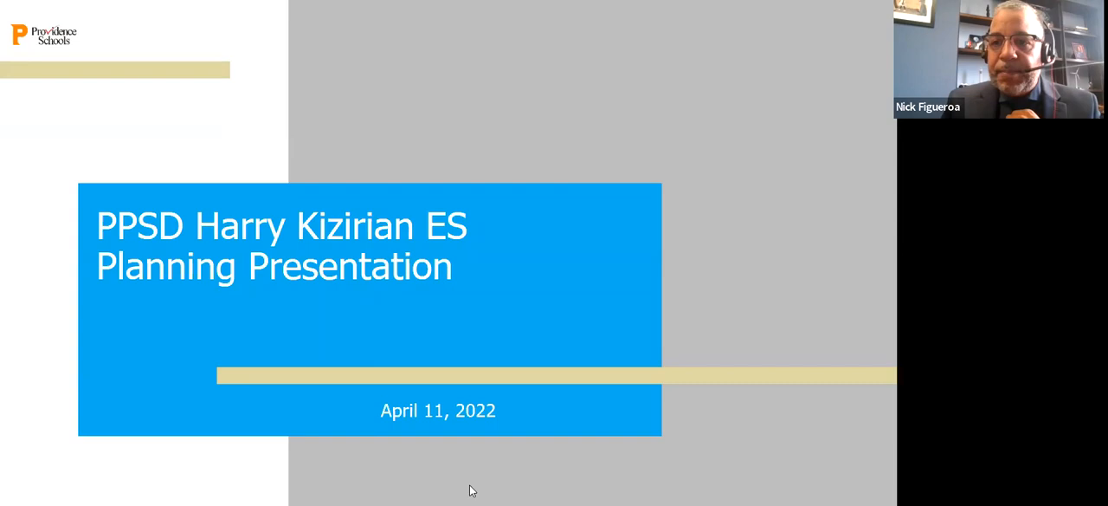
pyautogui.moveTo(711, 257)
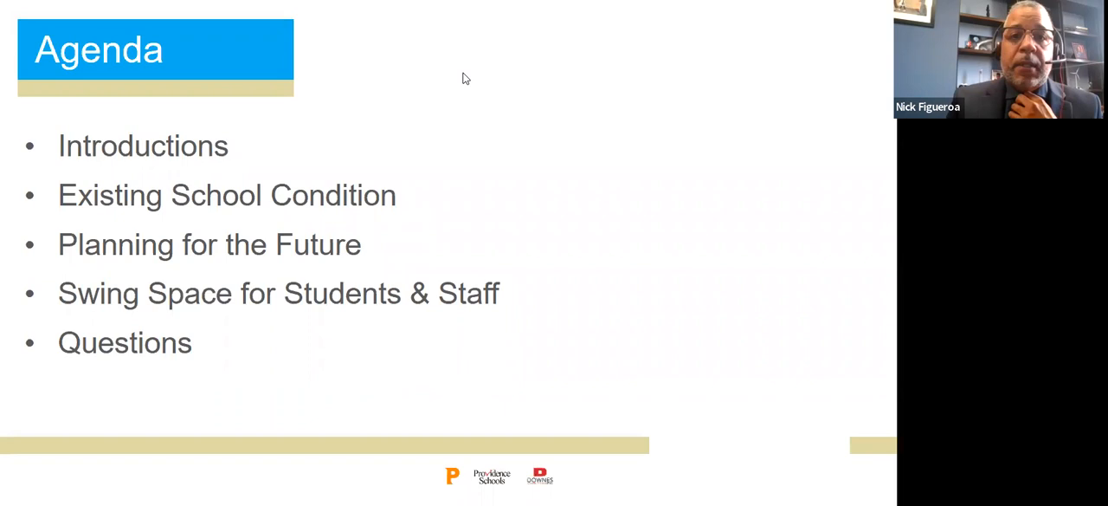
pyautogui.moveTo(582, 124)
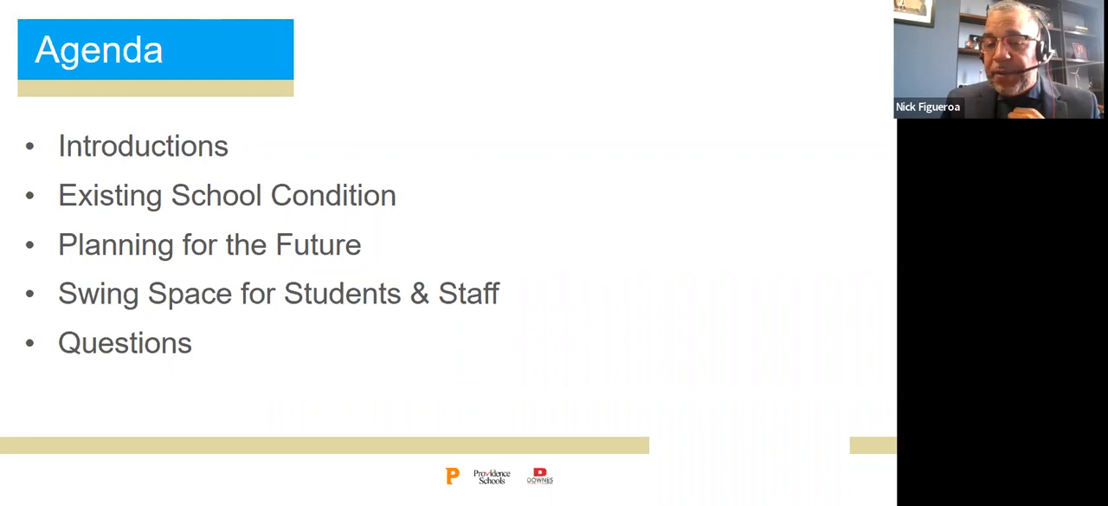
pyautogui.press('right')
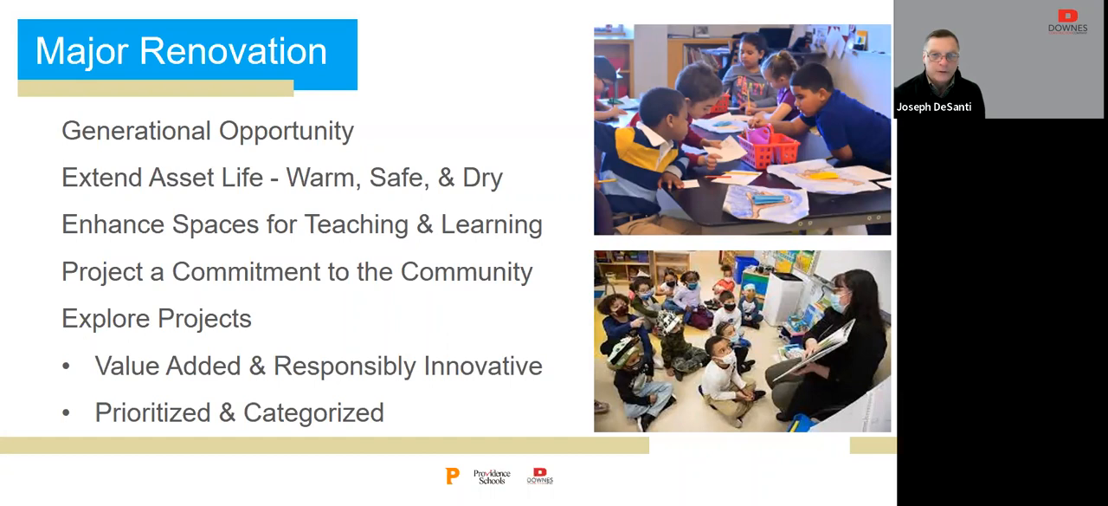
# Step: Advance the shared deck from Major Renovation to the Schedule slide
pyautogui.press('Right')
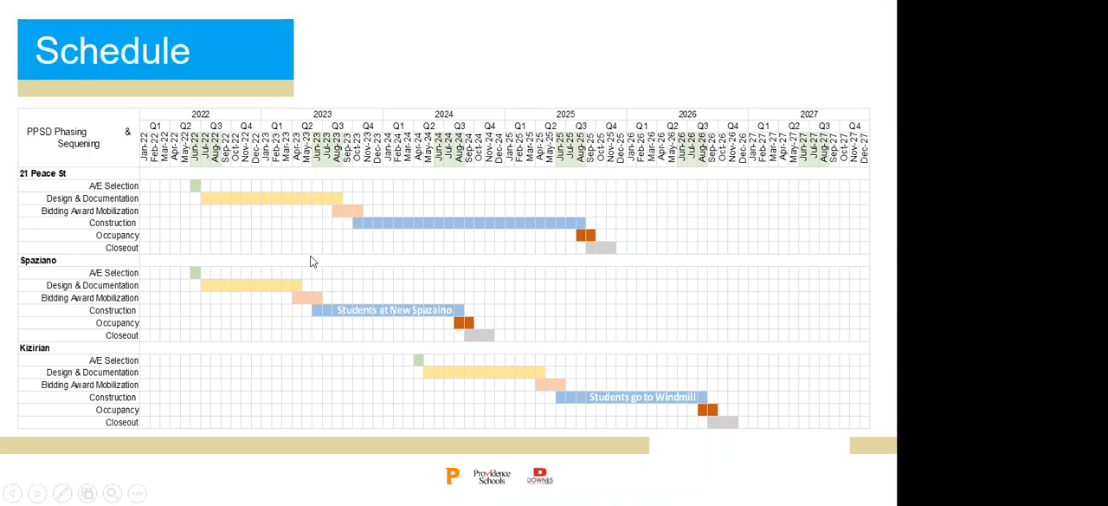
pyautogui.moveTo(511, 94)
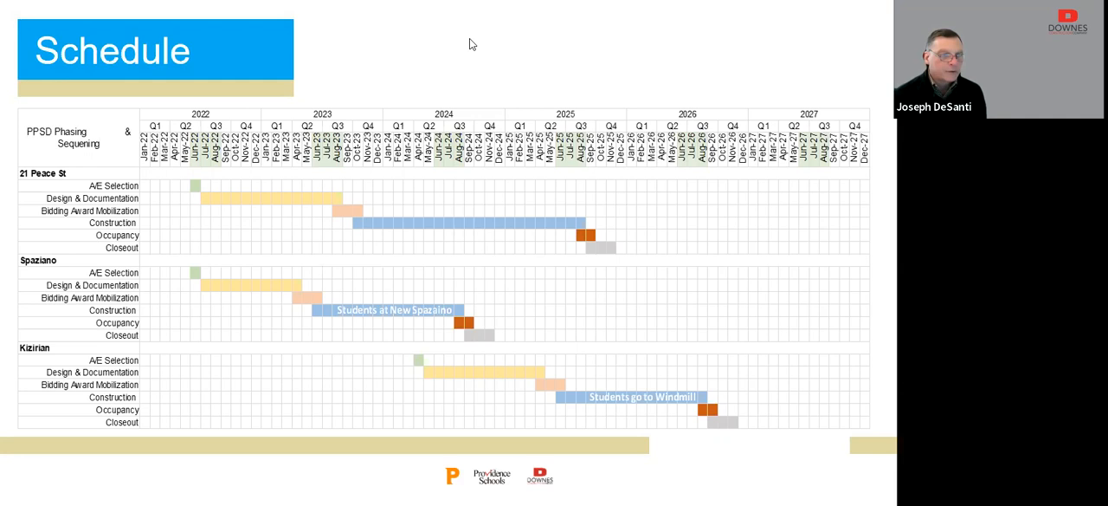
pyautogui.moveTo(644, 67)
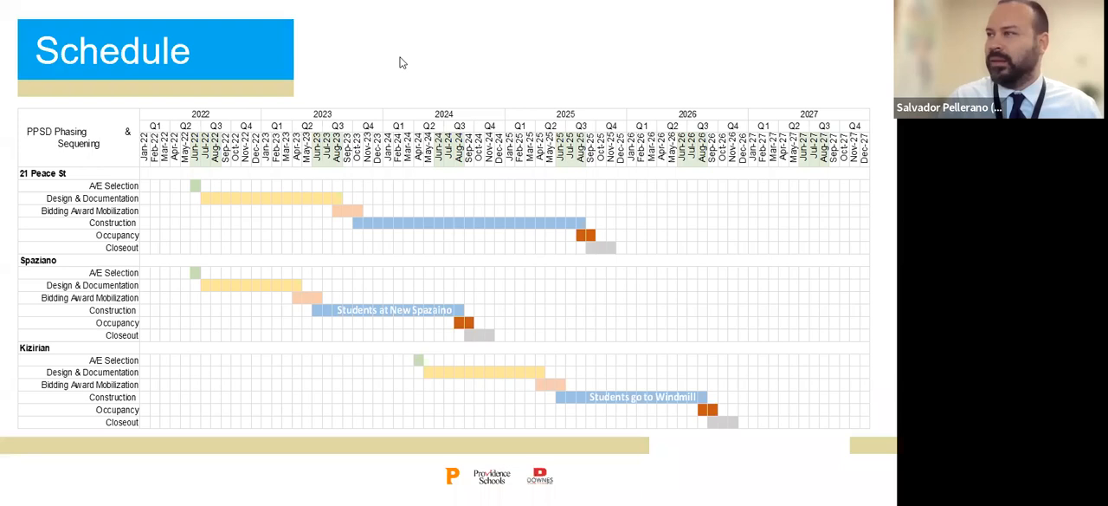
pyautogui.moveTo(615, 95)
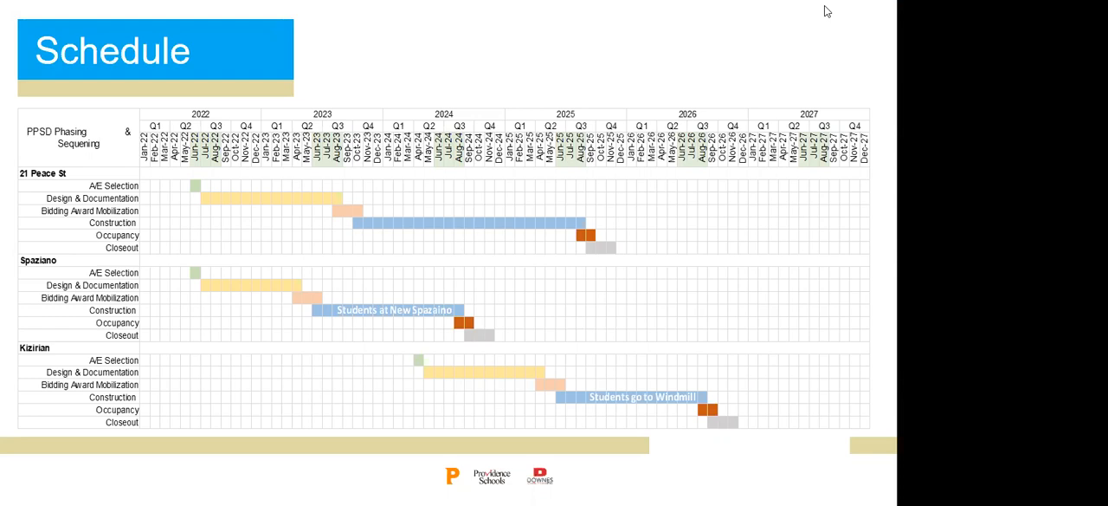
pyautogui.moveTo(534, 55)
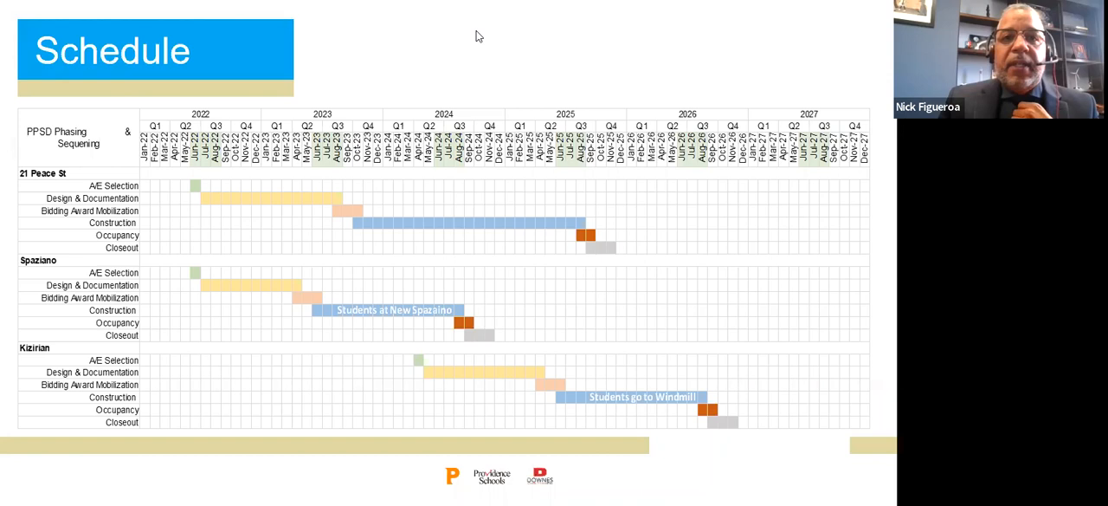
pyautogui.moveTo(504, 91)
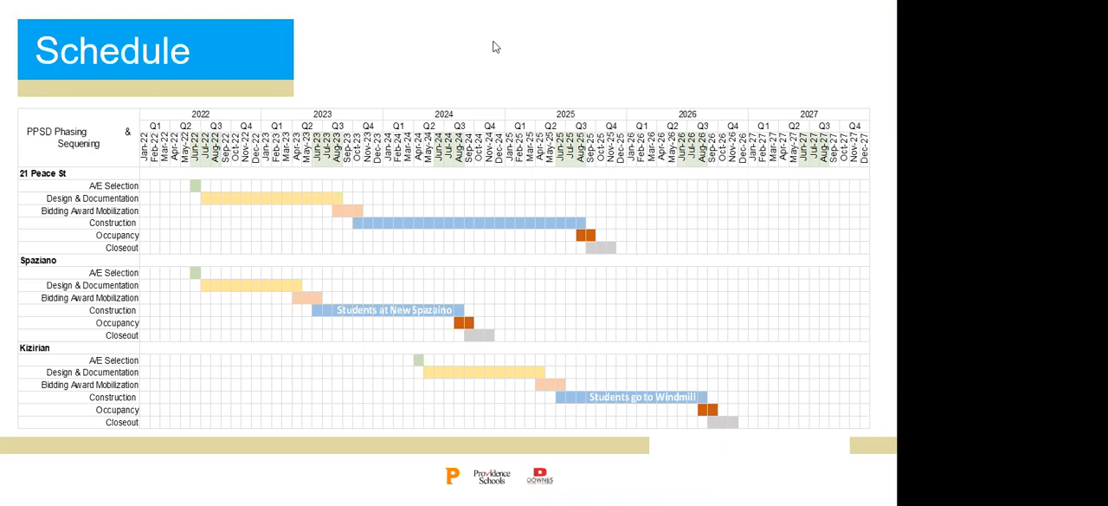
pyautogui.moveTo(575, 165)
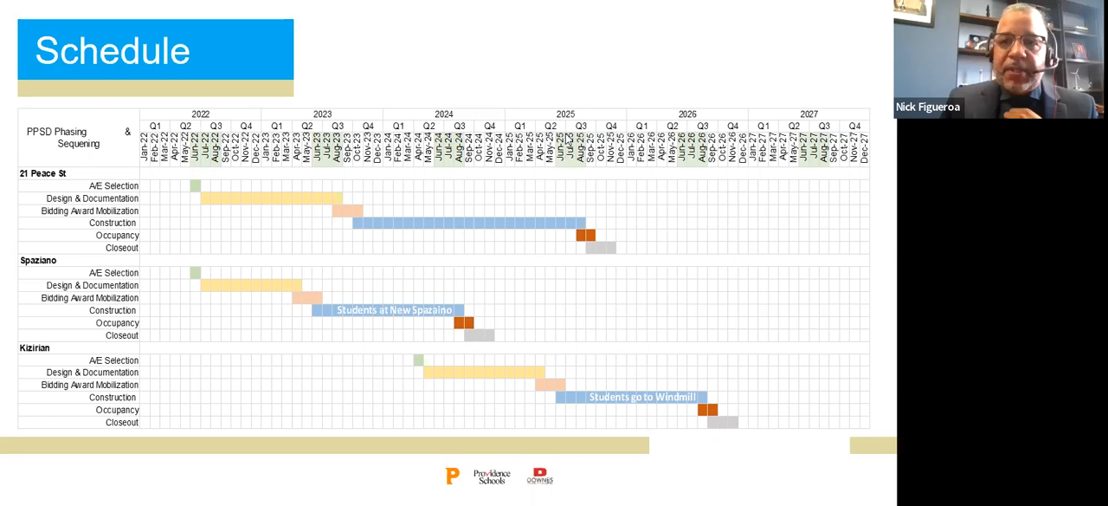
pyautogui.moveTo(624, 253)
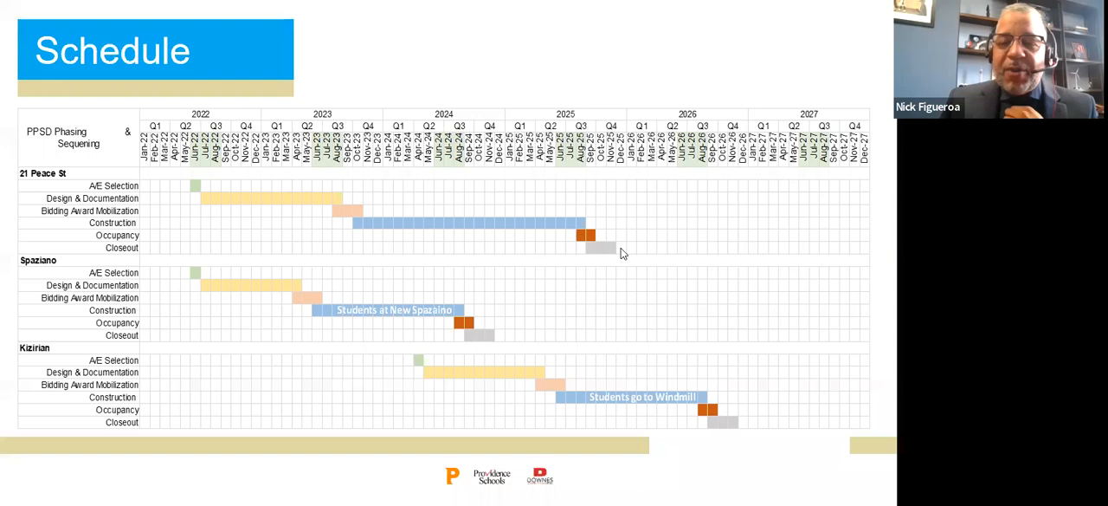